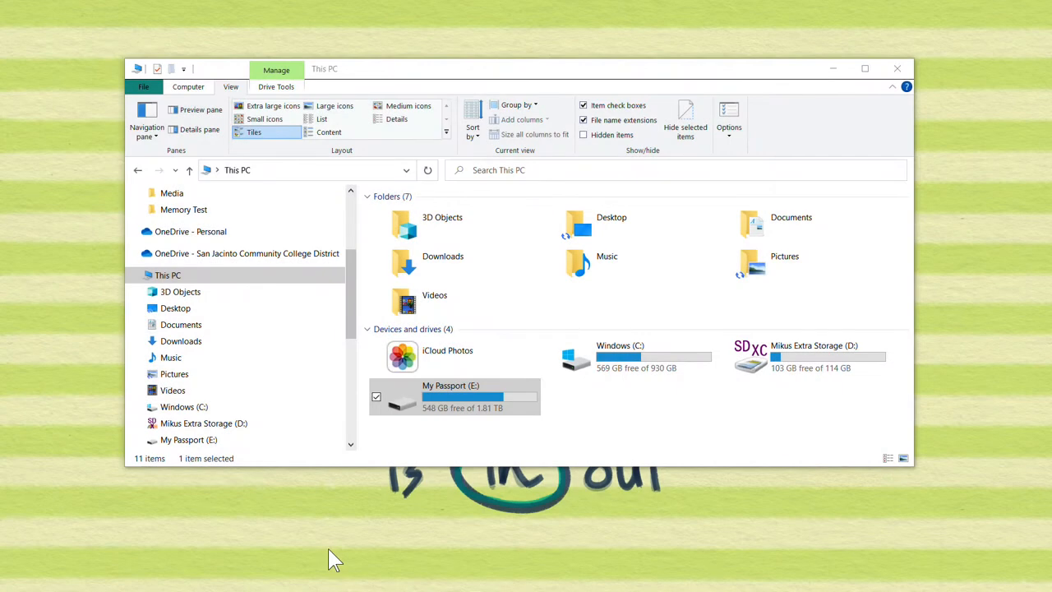
mouse_move(594, 378)
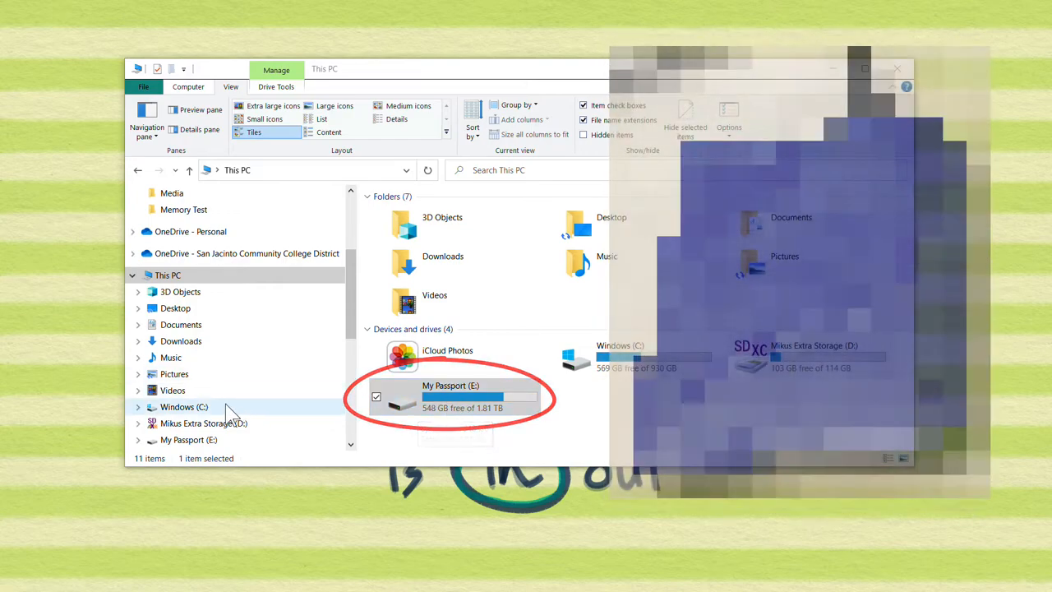
Check drive C properties, then reach Backup and Restore (Windows 7) through Update & Security's Backup page.
right_click(183, 407)
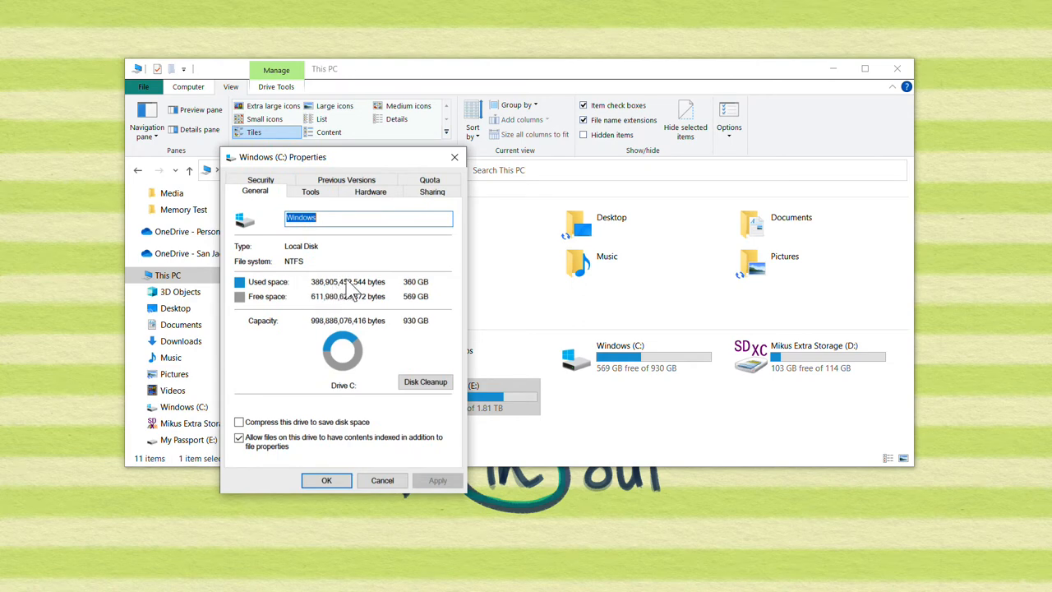
mouse_move(454, 157)
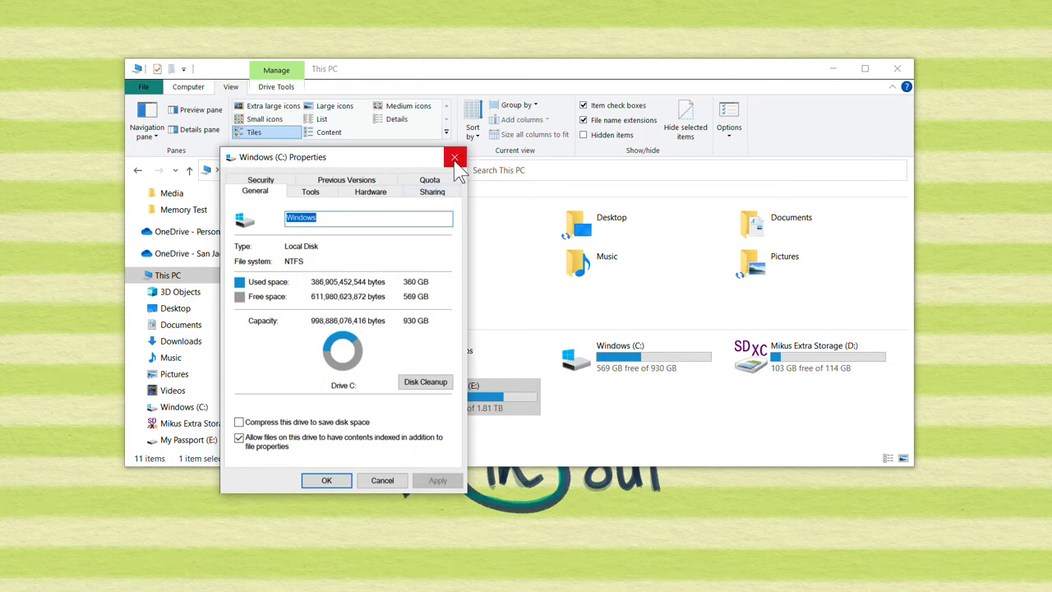
click(455, 157)
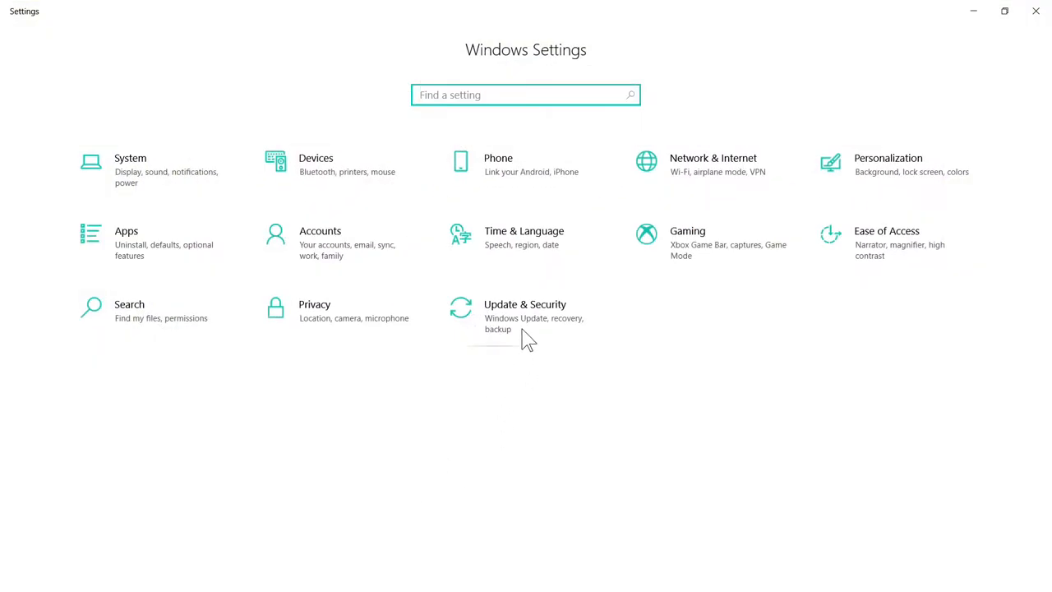
click(526, 319)
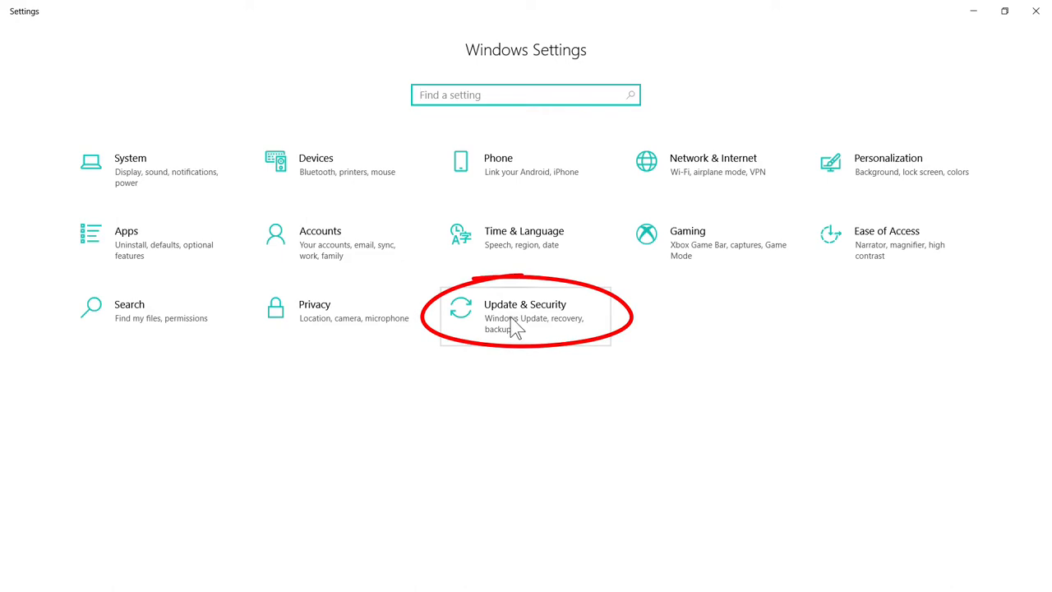
click(524, 316)
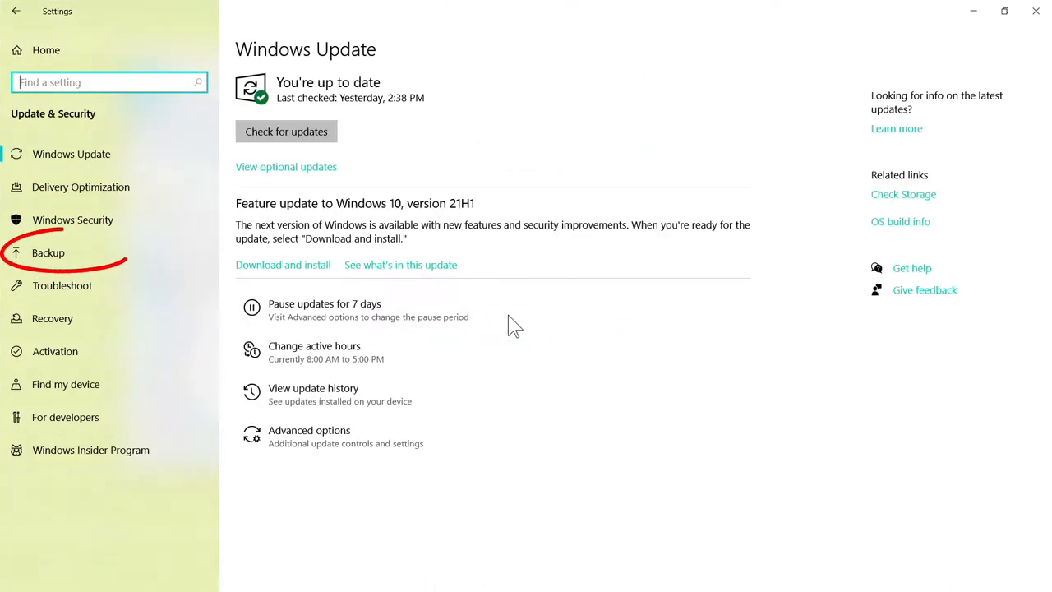
click(47, 253)
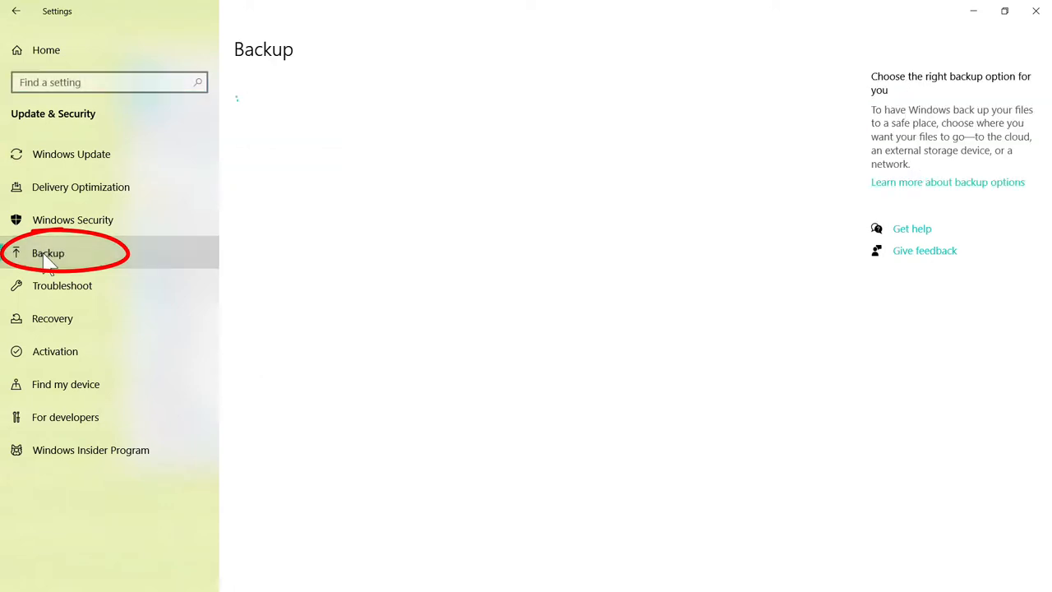
click(48, 253)
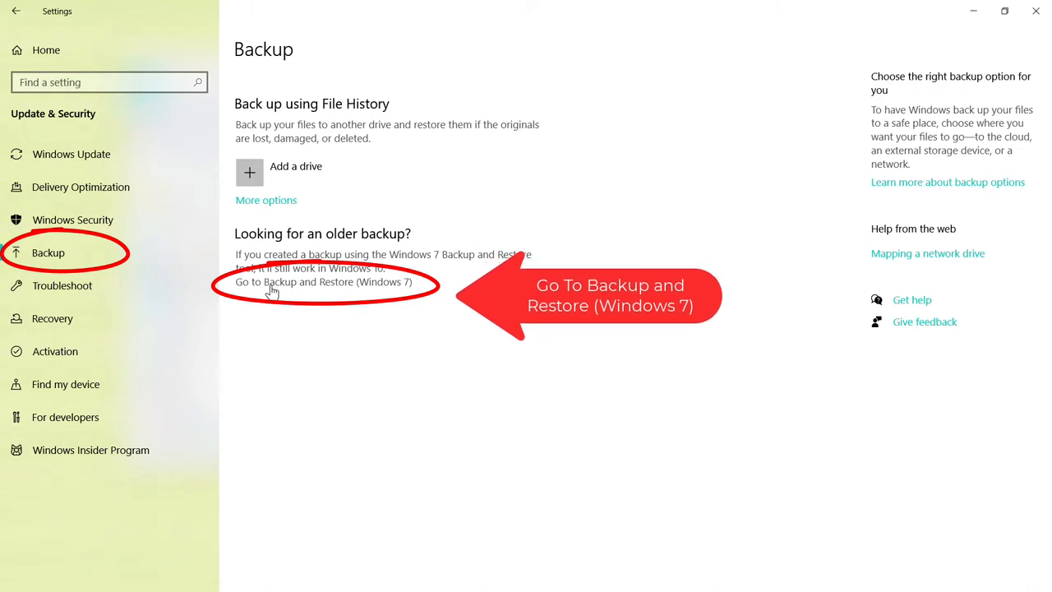
mouse_move(294, 290)
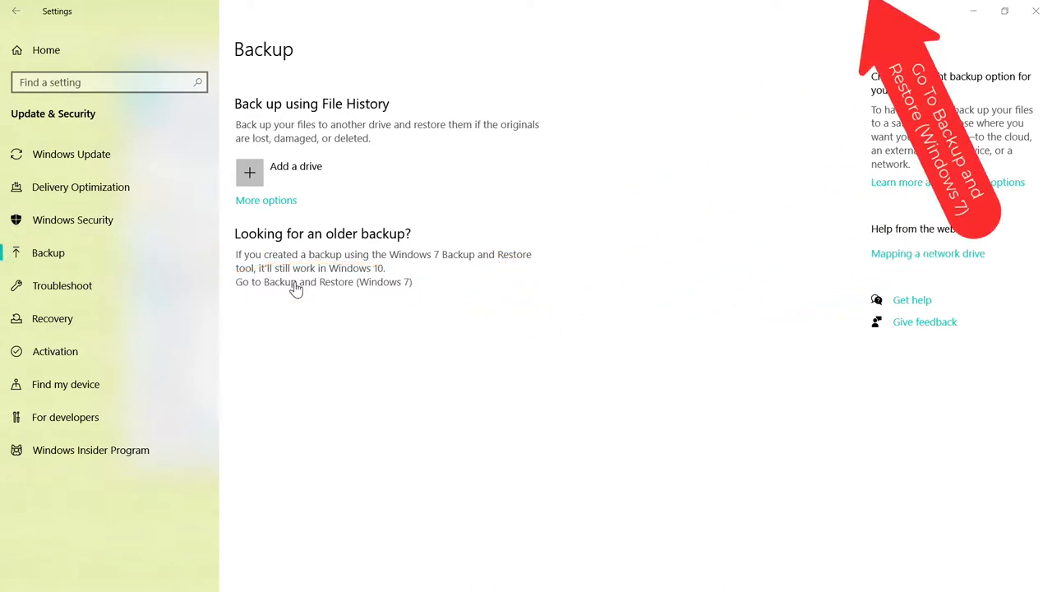
click(296, 282)
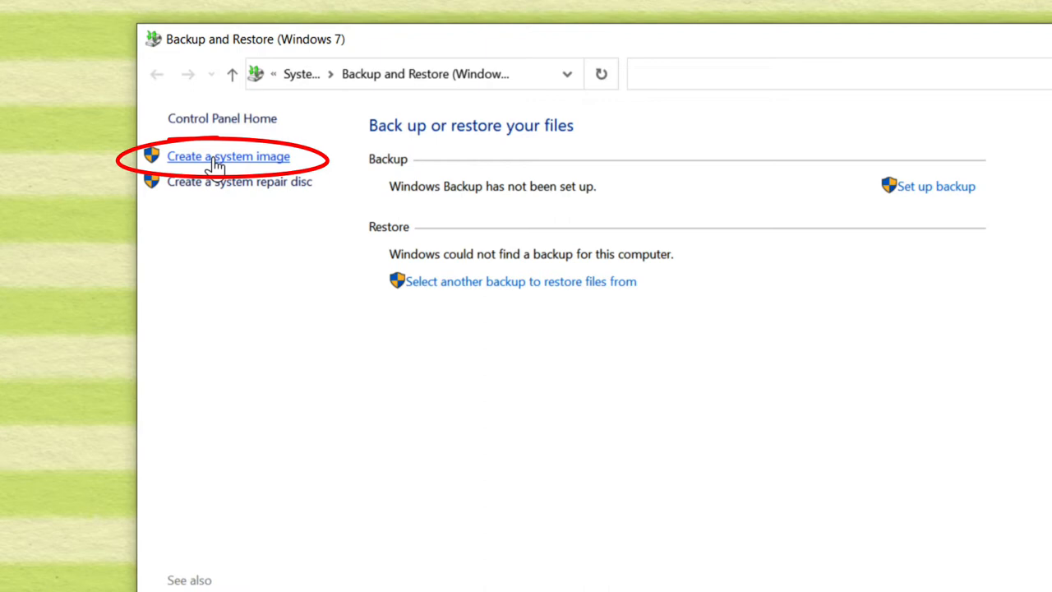
mouse_move(228, 168)
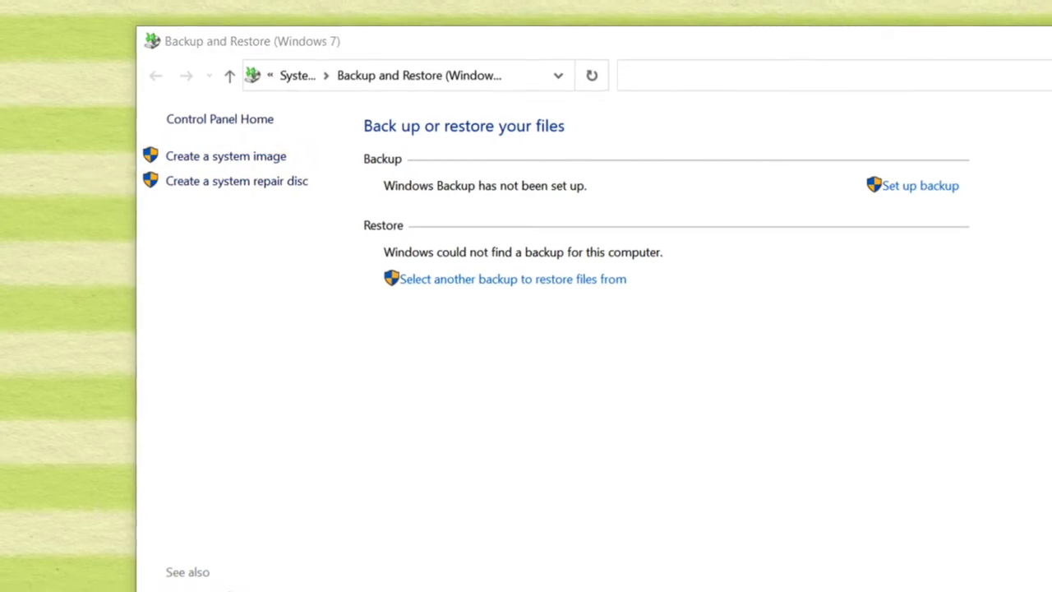
Start 'Create a system image' with My Passport (E:) as the hard-disk destination.
click(226, 155)
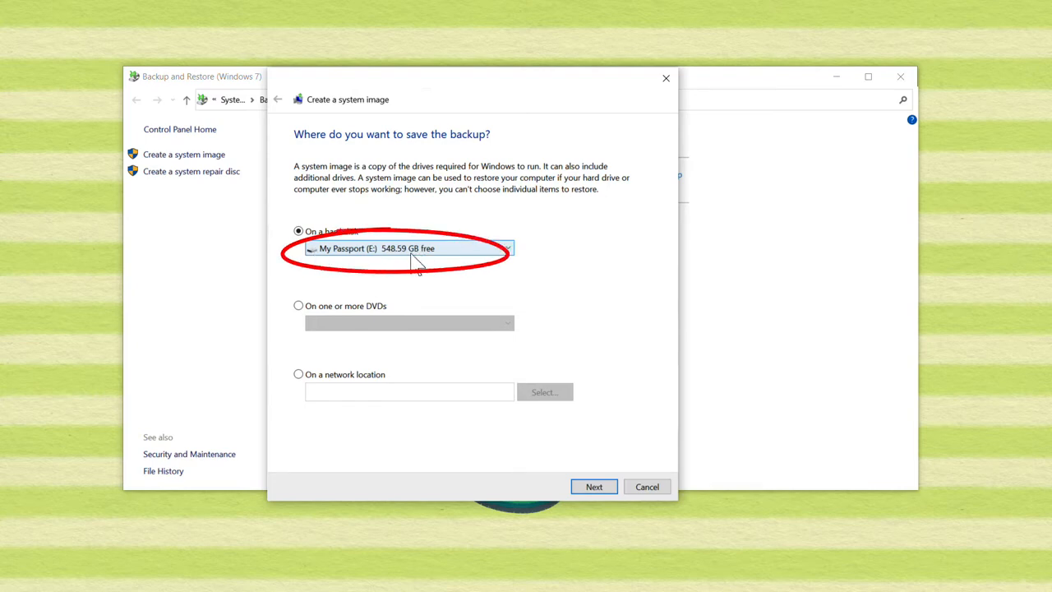
Accept My Passport, review the EFI, C: and recovery partitions, and start the backup.
click(593, 486)
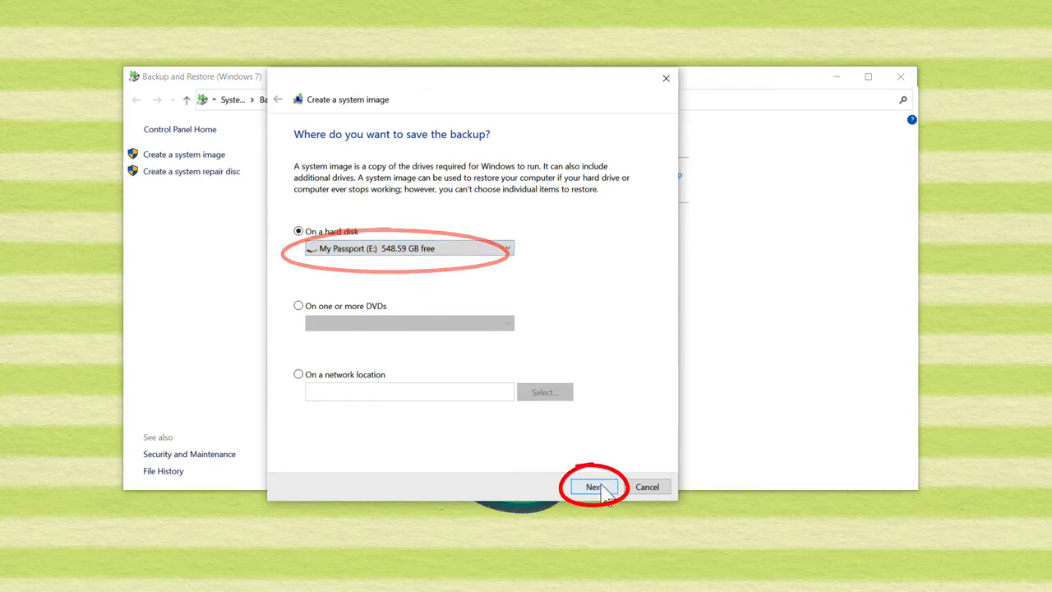
click(597, 486)
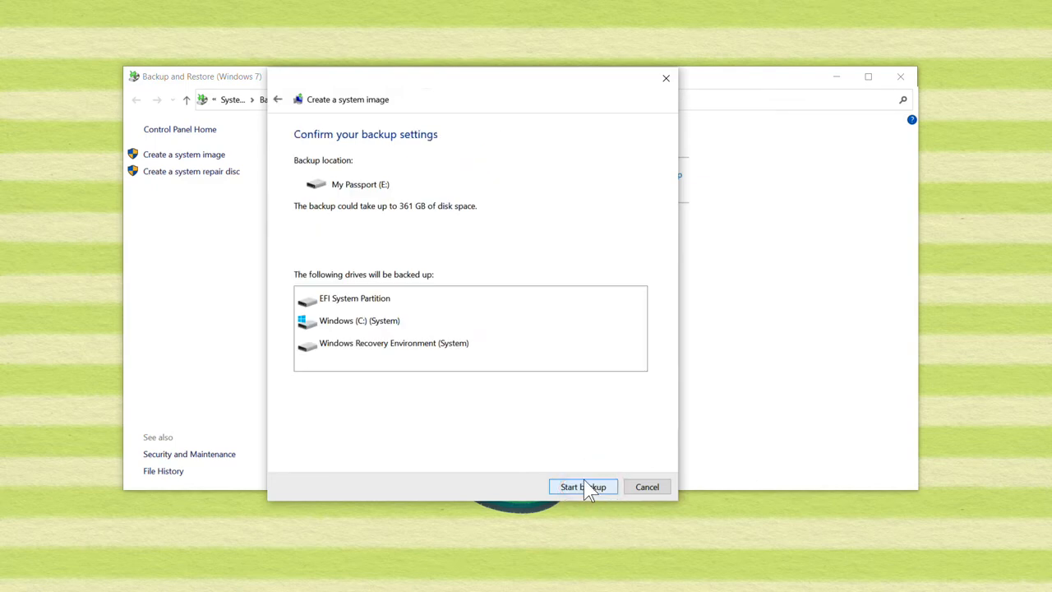
mouse_move(372, 320)
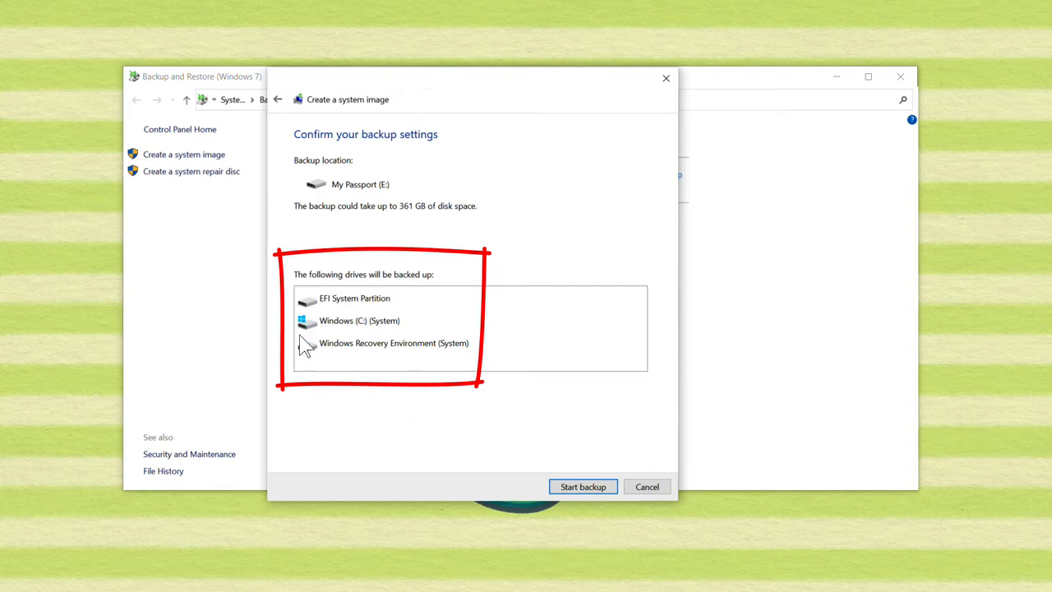
mouse_move(296, 386)
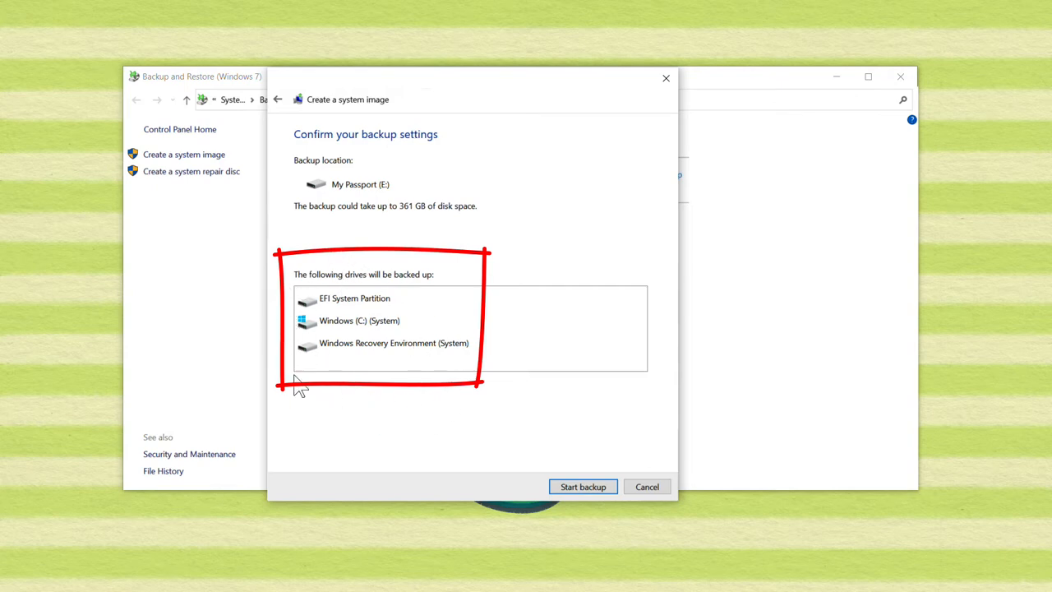
mouse_move(384, 412)
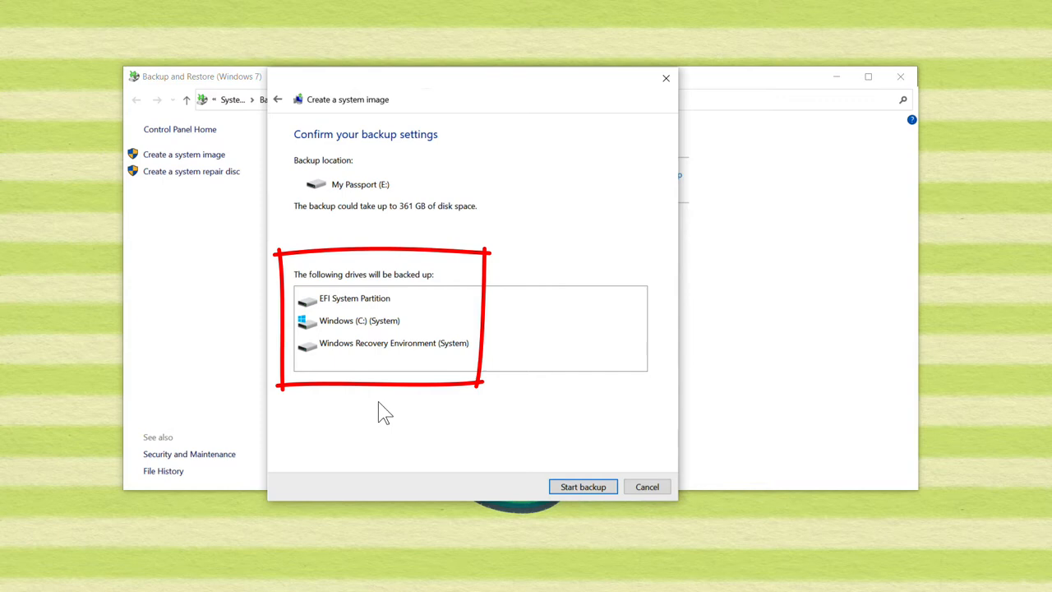
mouse_move(451, 440)
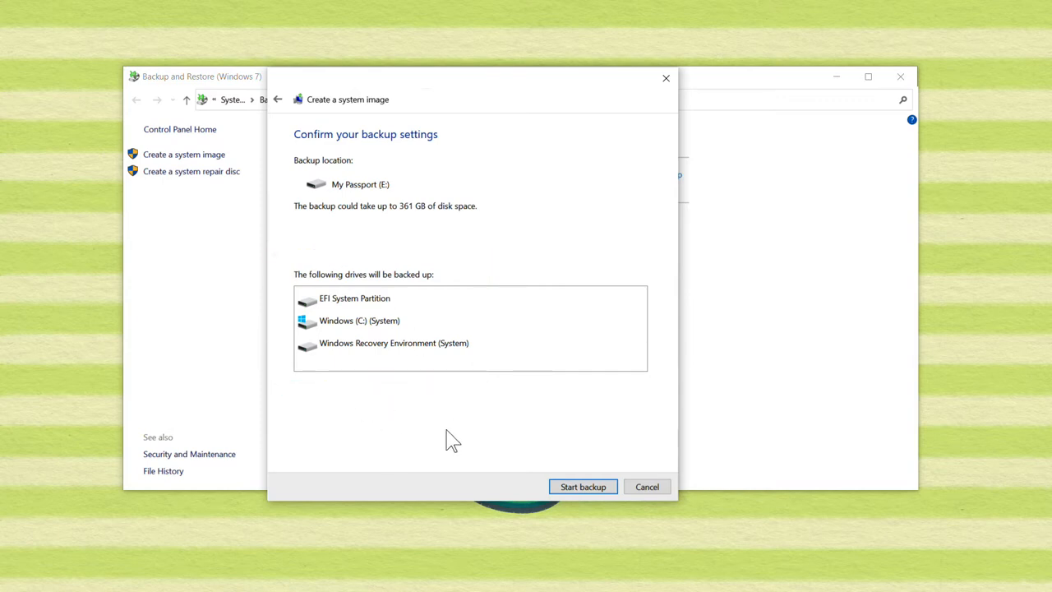
click(582, 487)
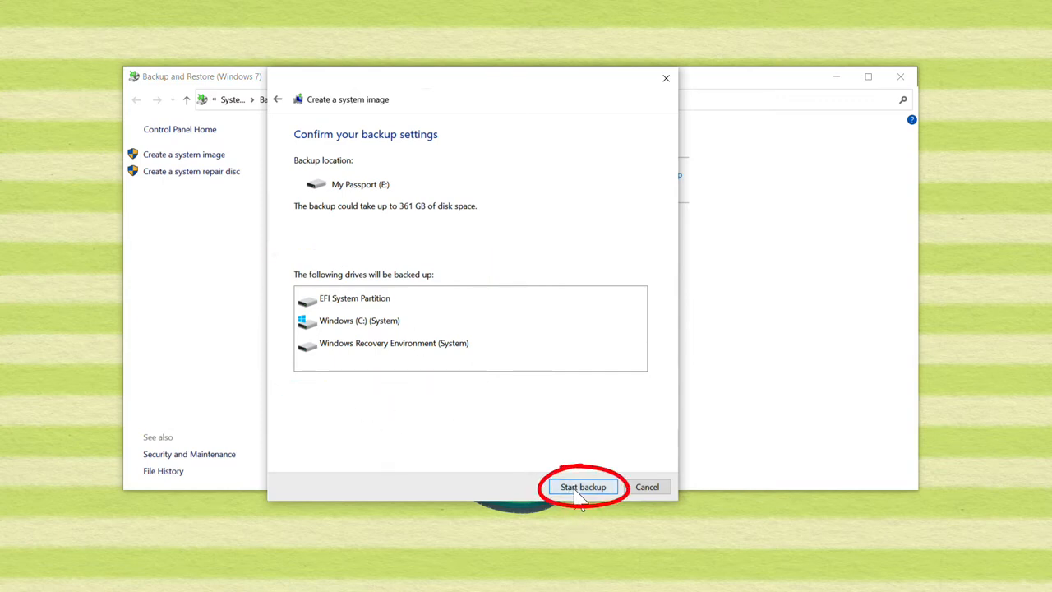
click(582, 487)
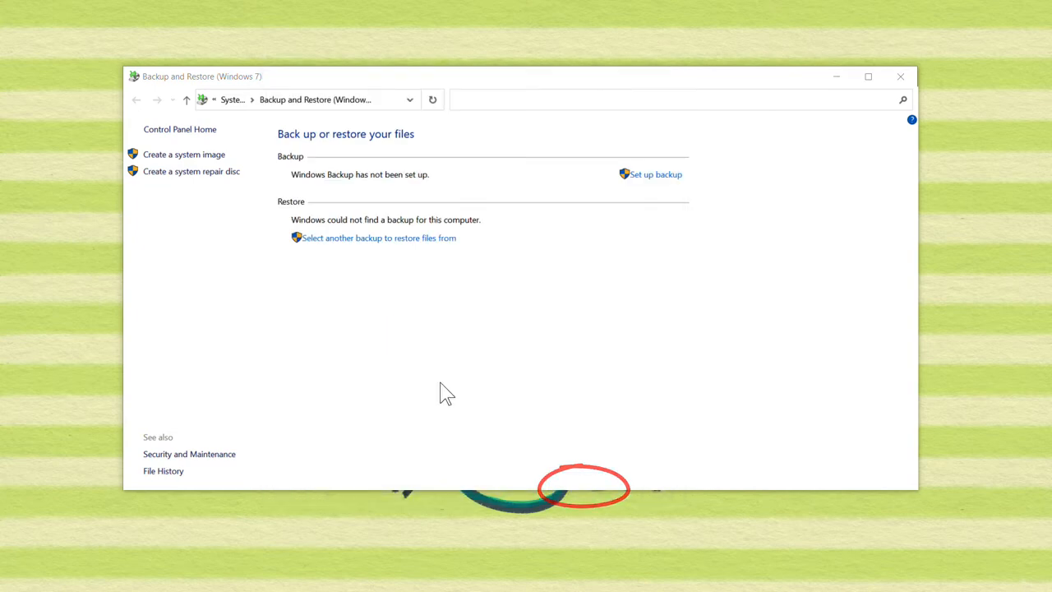
Let the Windows (C:) image finish saving, then open My Passport (E:) in File Explorer.
click(184, 154)
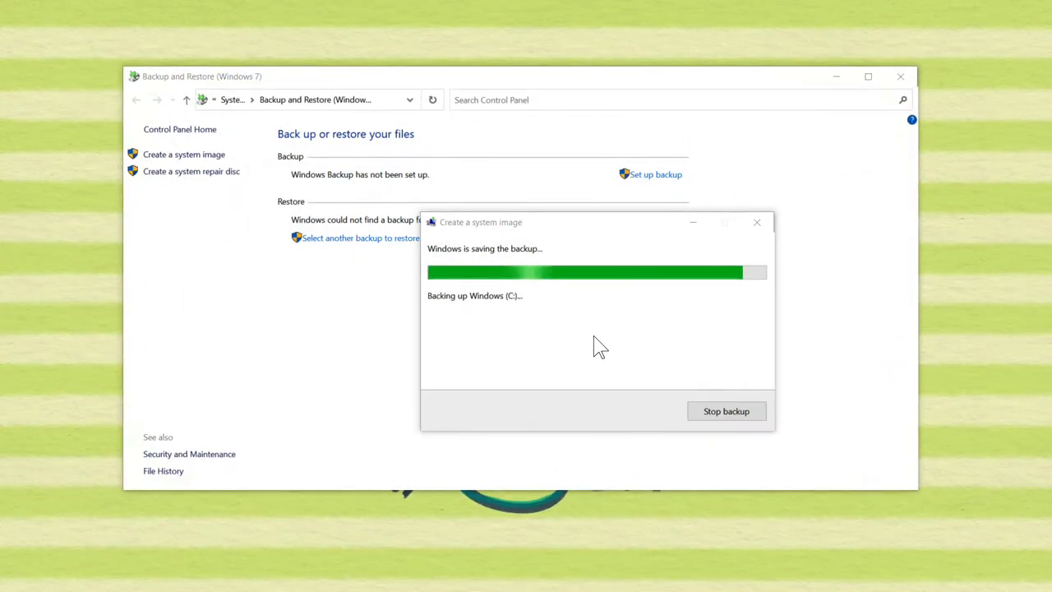
mouse_move(689, 302)
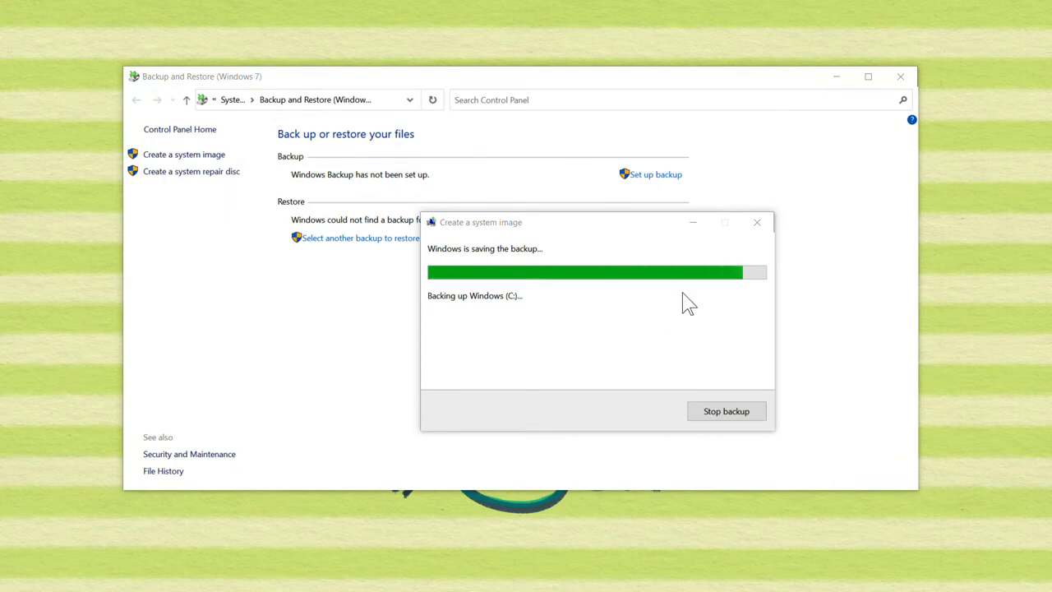
mouse_move(750, 294)
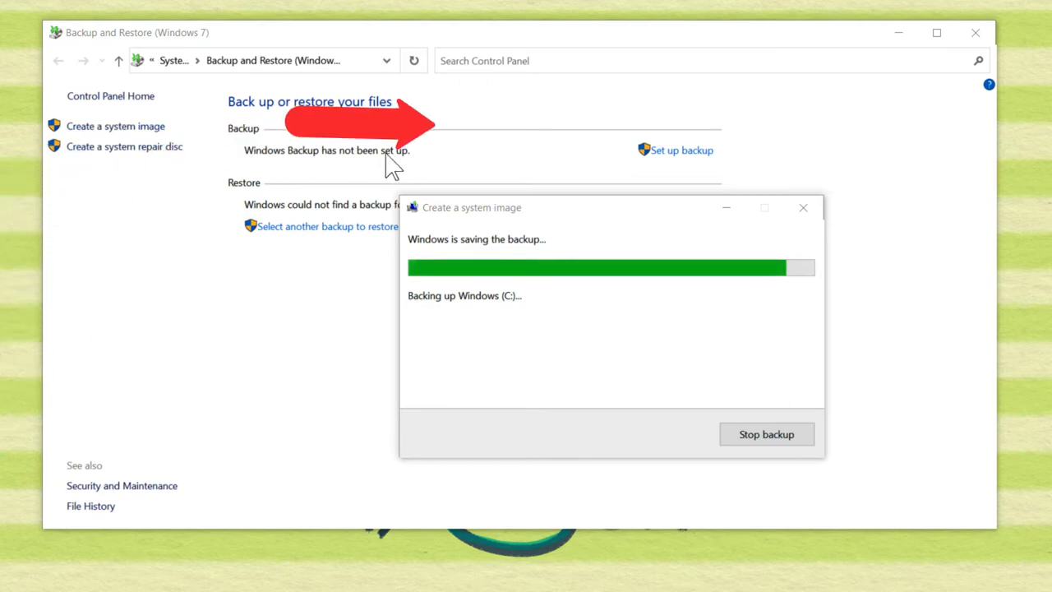
mouse_move(627, 165)
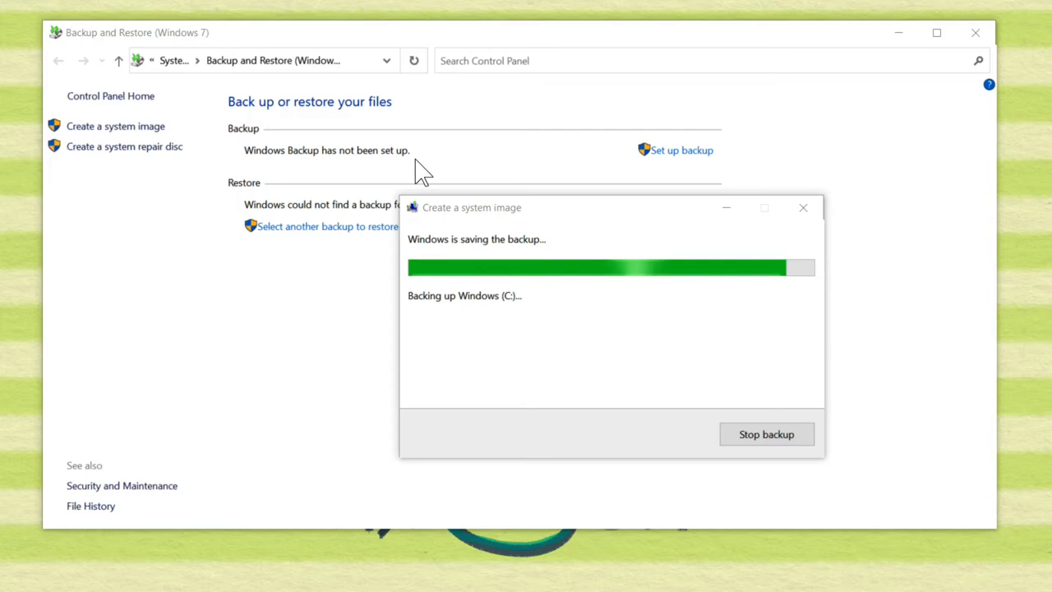
mouse_move(405, 173)
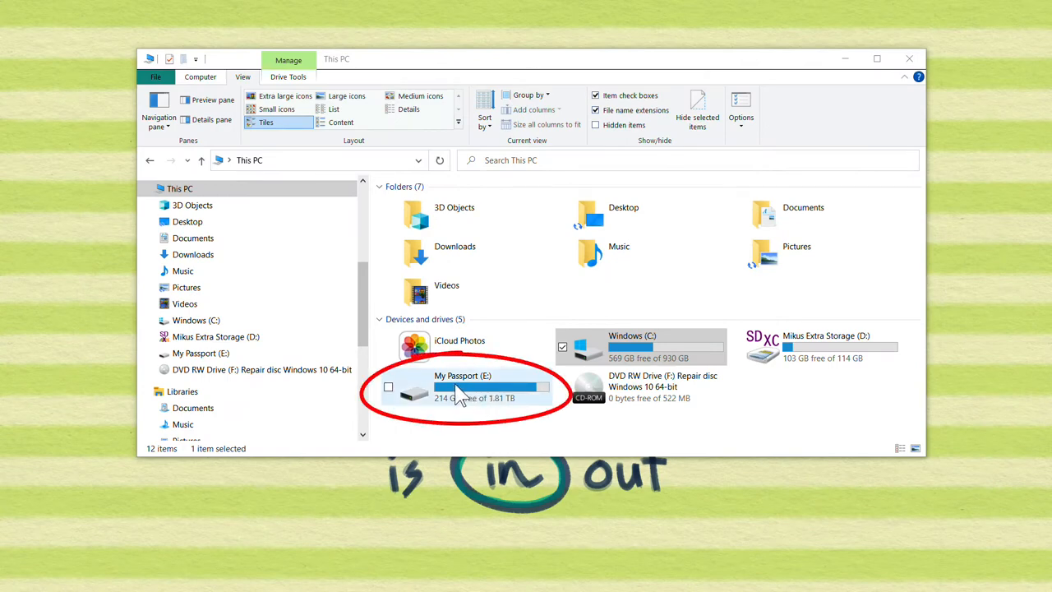
double_click(463, 386)
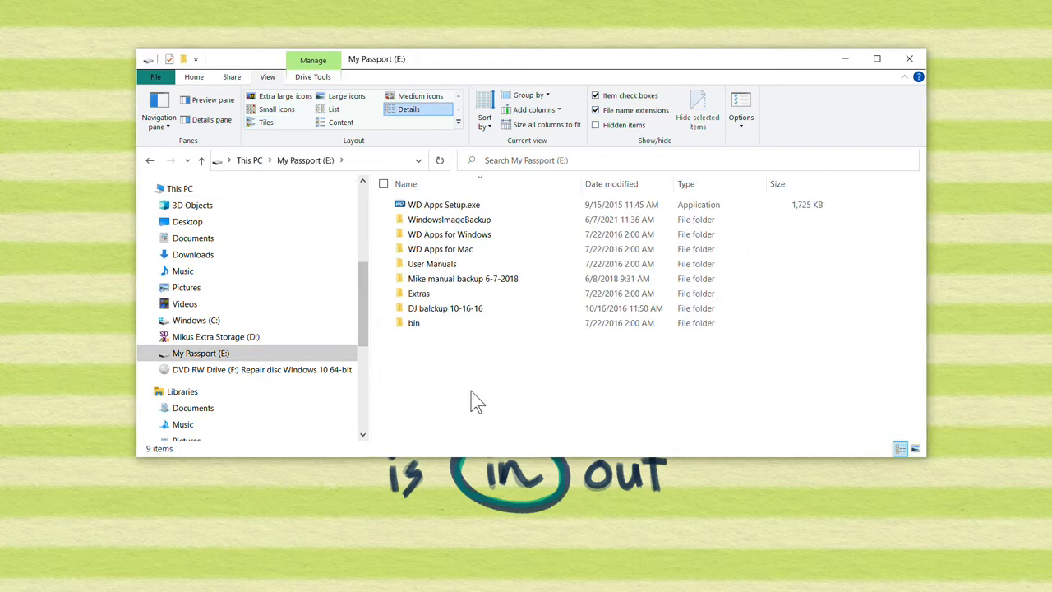
Open WindowsImageBackup on My Passport and select the newest 6/7/2021 backup folder.
click(449, 220)
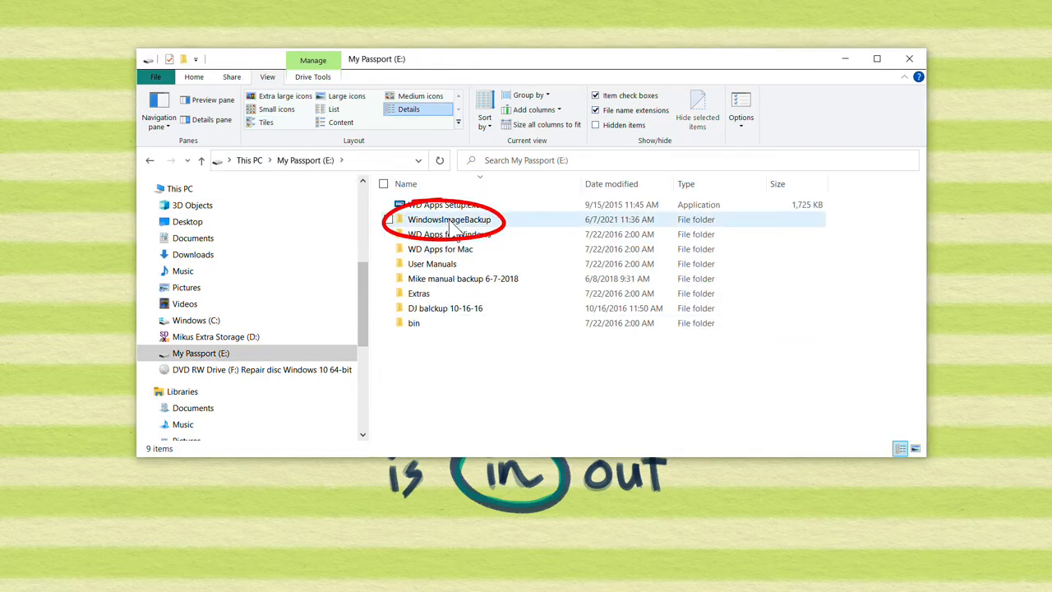
double_click(449, 220)
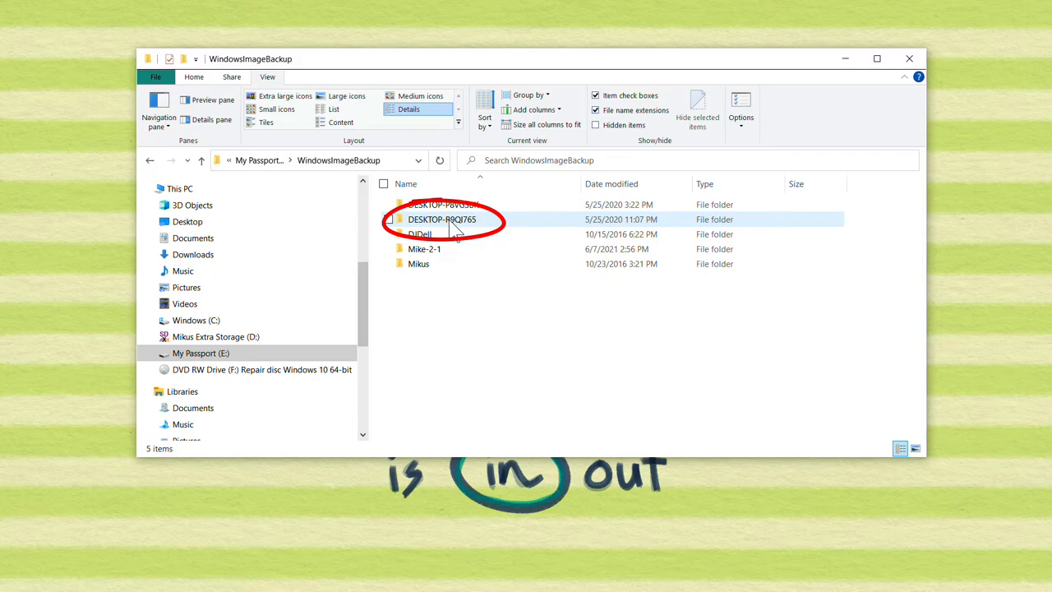
mouse_move(515, 253)
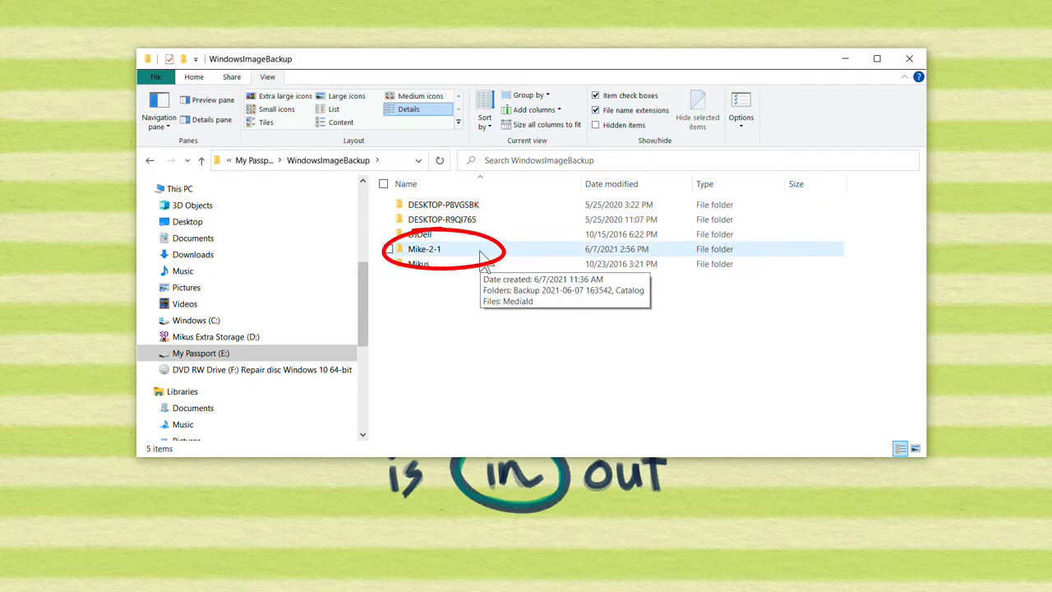
click(424, 249)
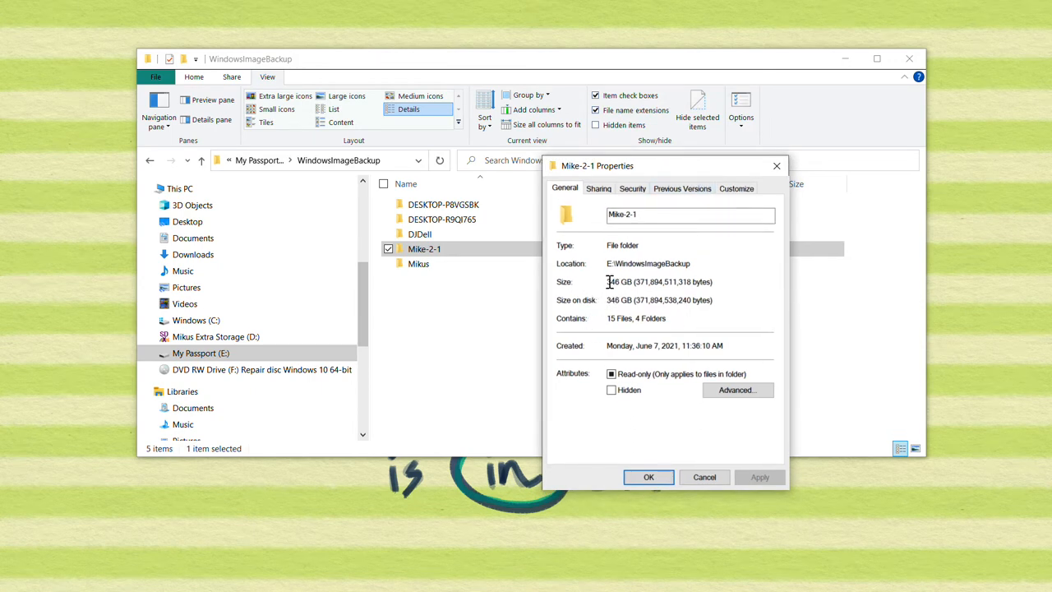
Highlight the backup's 346 GB size and bring up the Windows (C:) context menu.
double_click(614, 282)
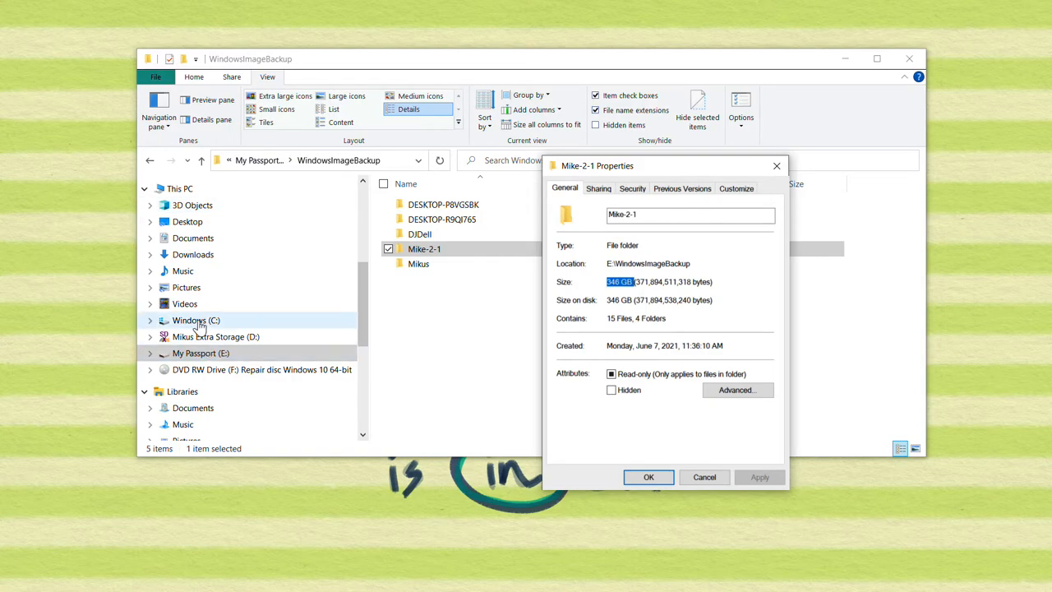
right_click(196, 321)
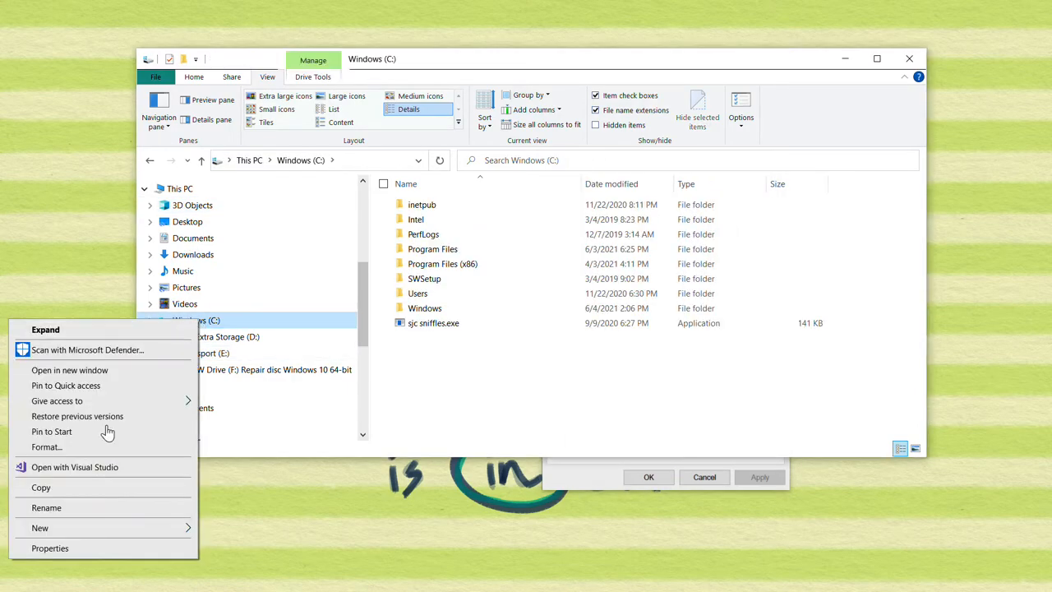
Show Windows (C:) Properties to compare its 360 GB used space against the 346 GB image.
click(50, 548)
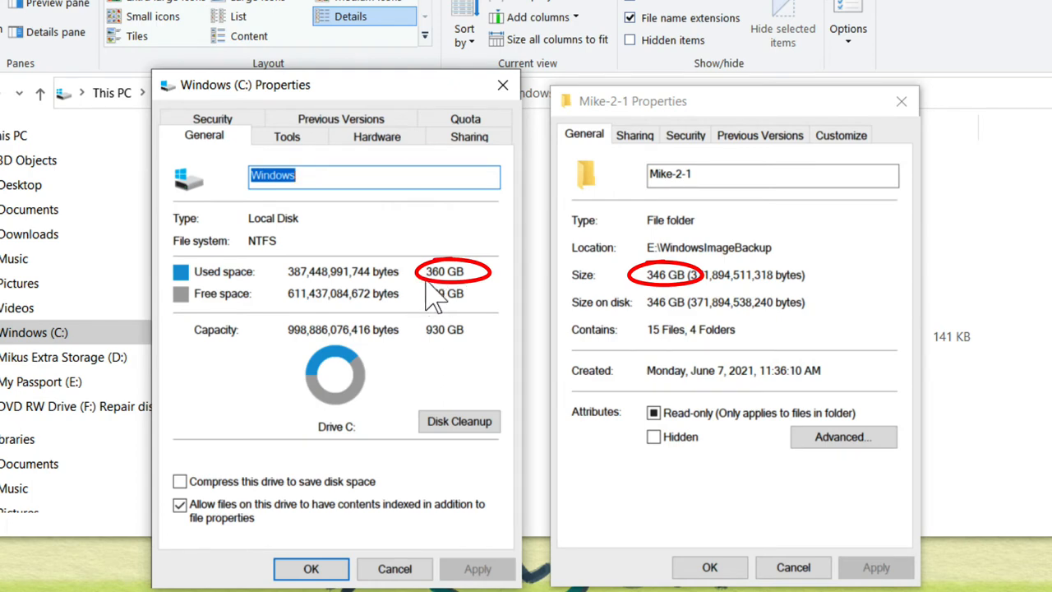
mouse_move(471, 310)
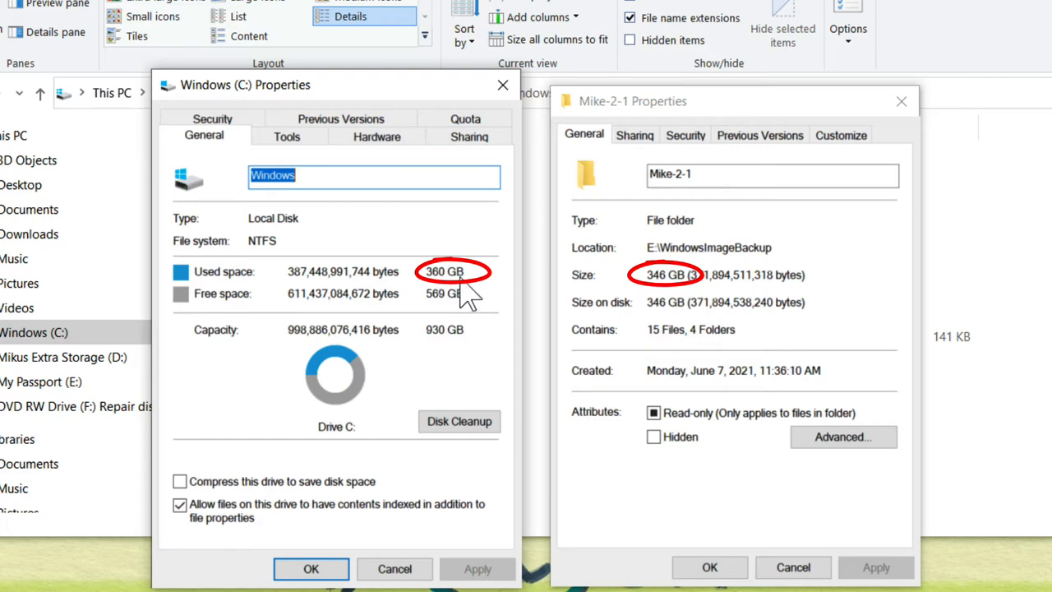
mouse_move(637, 320)
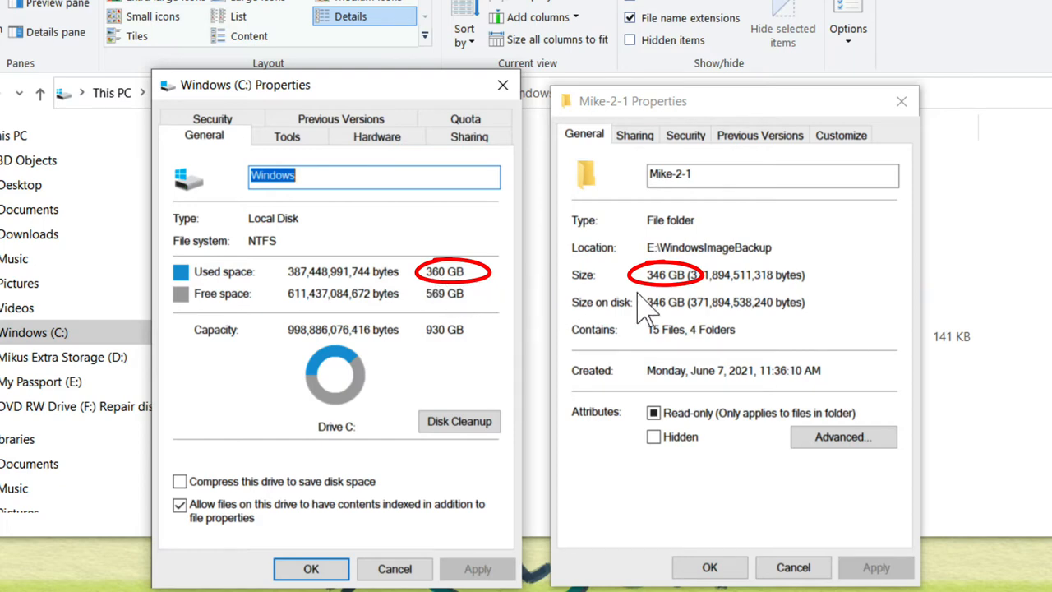
mouse_move(465, 296)
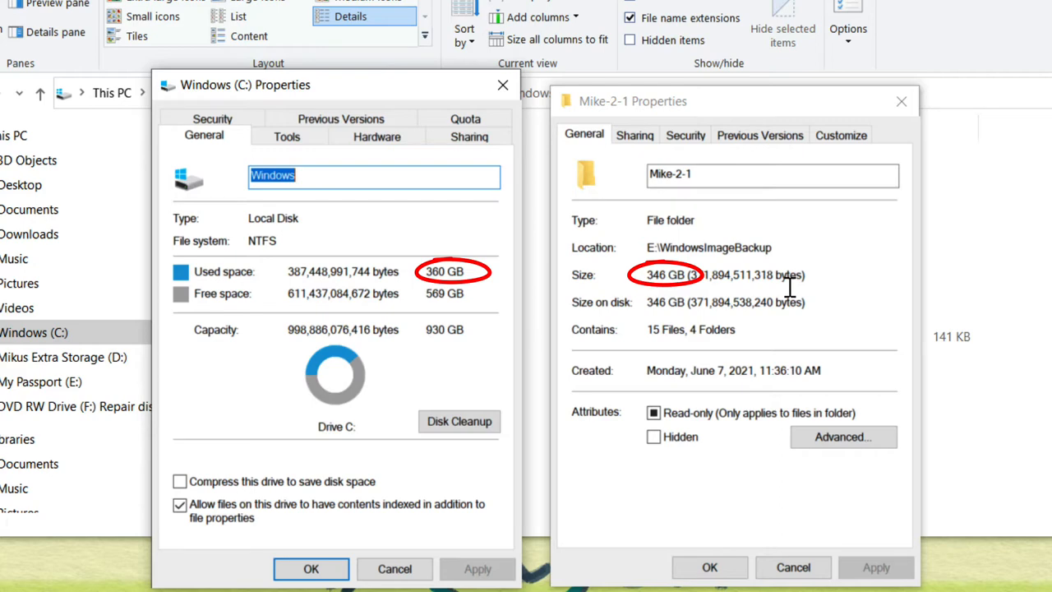
mouse_move(314, 339)
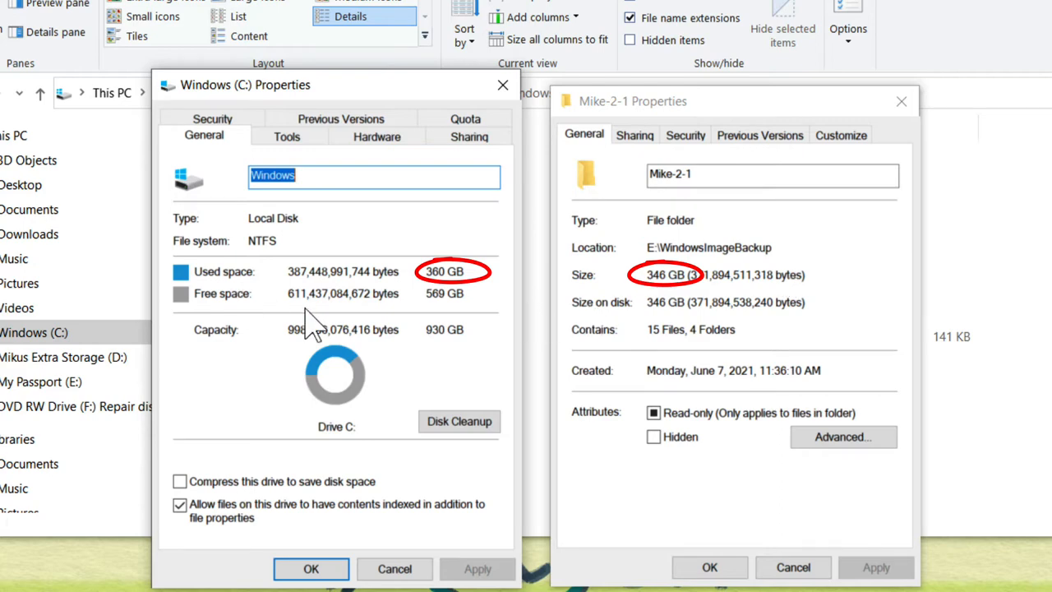
mouse_move(362, 341)
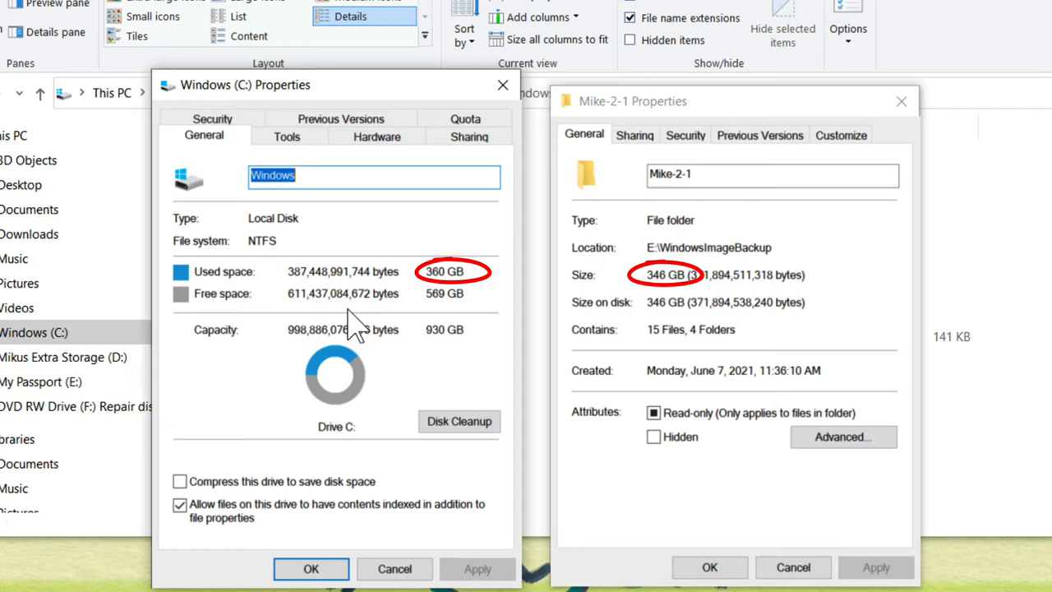
mouse_move(347, 325)
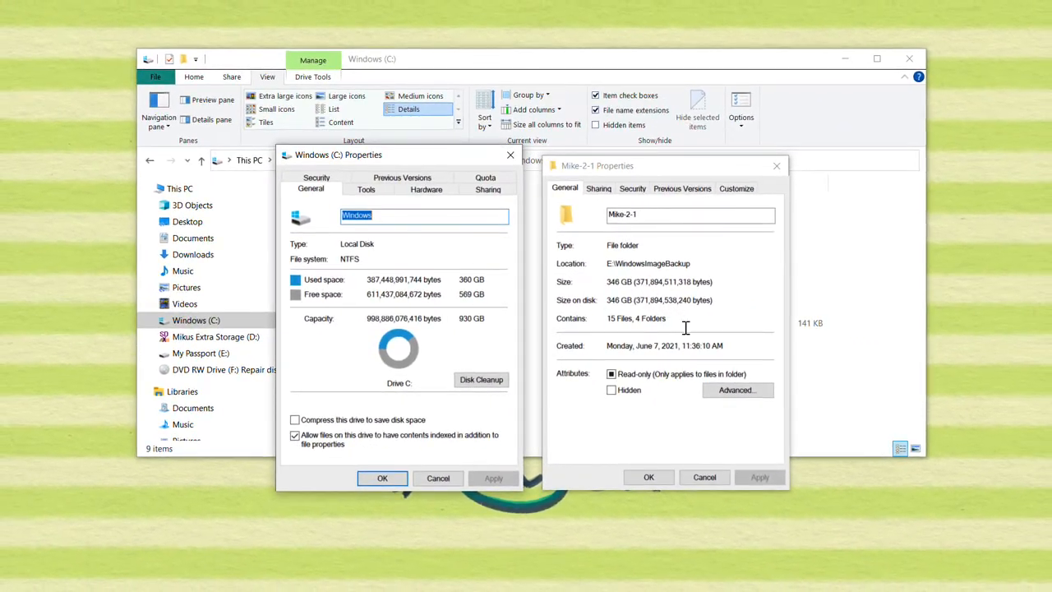
mouse_move(623, 292)
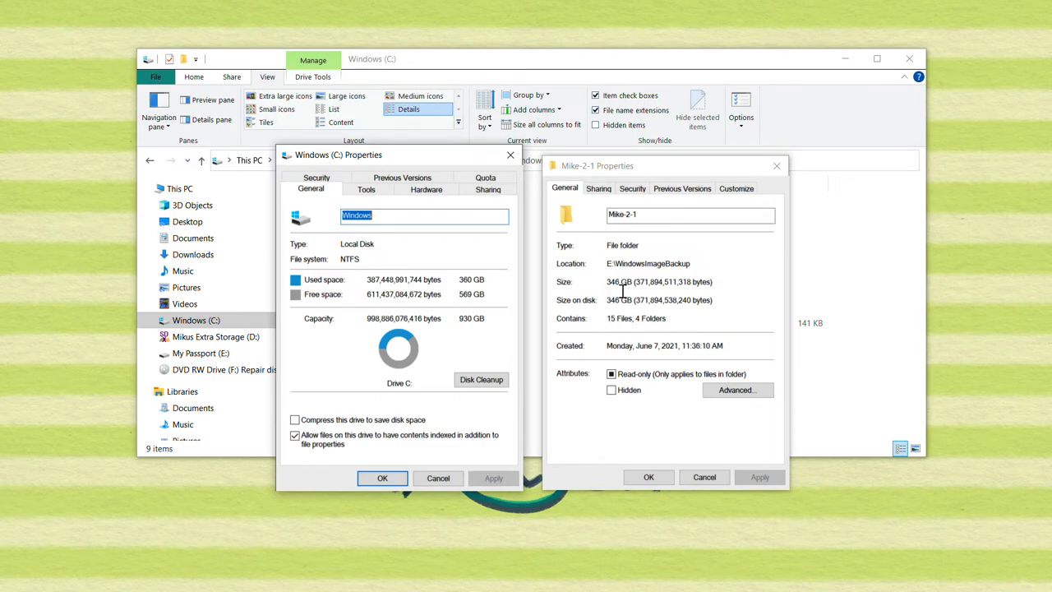
mouse_move(620, 293)
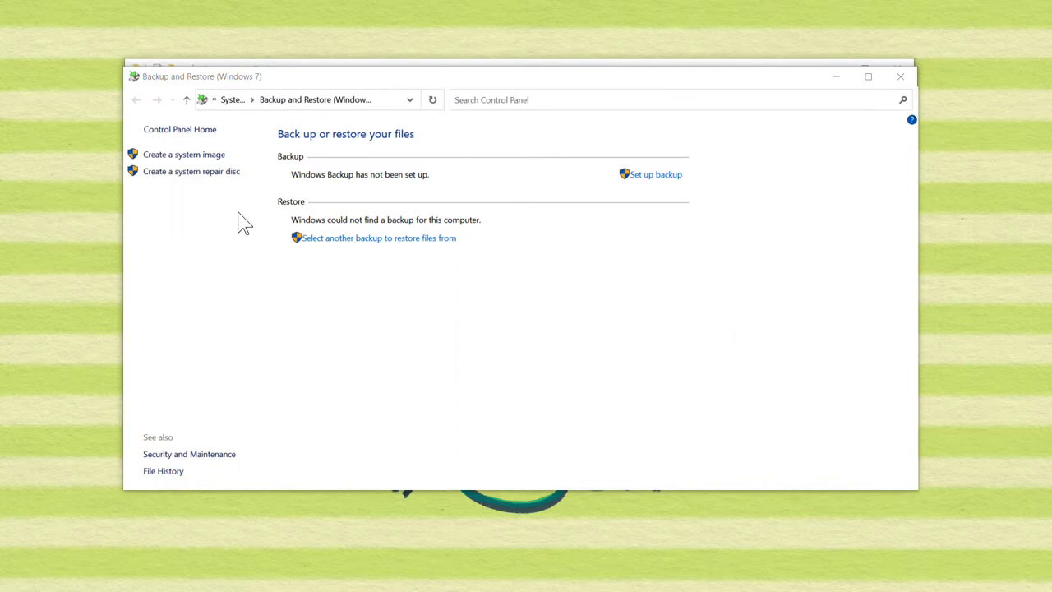
mouse_move(208, 252)
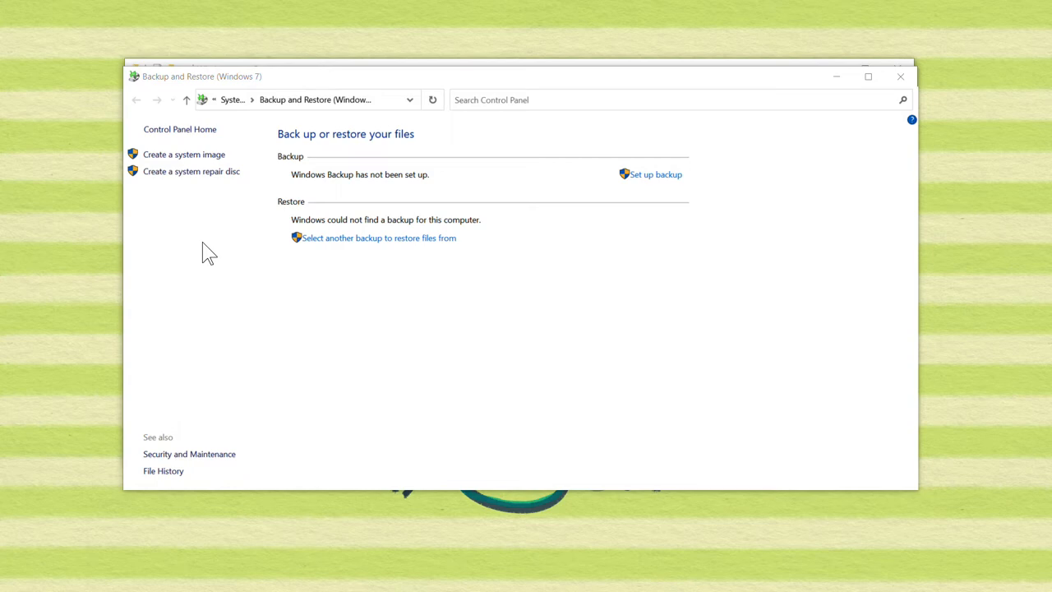
mouse_move(181, 182)
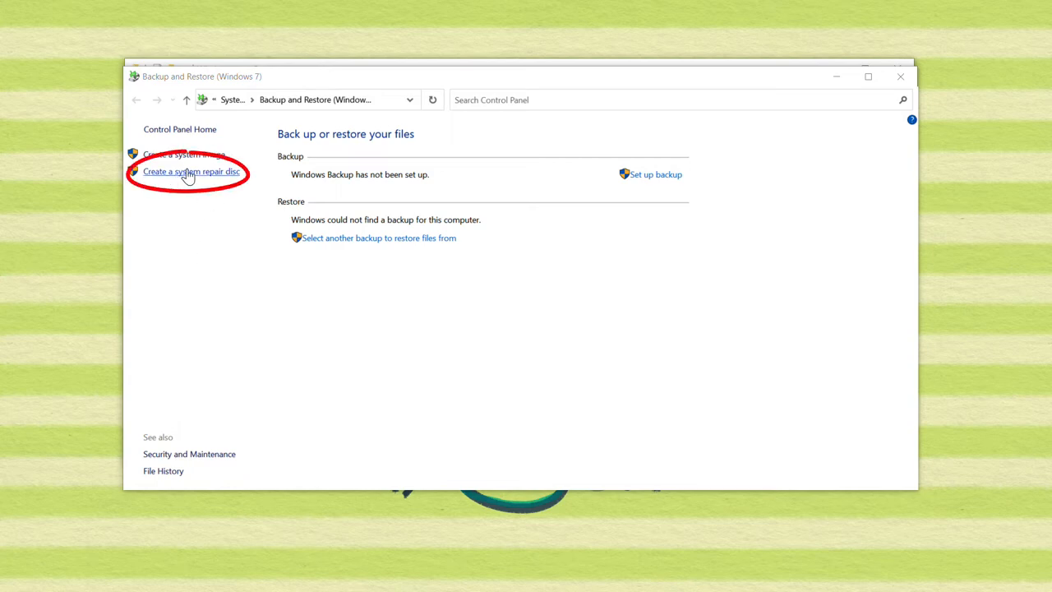
mouse_move(265, 378)
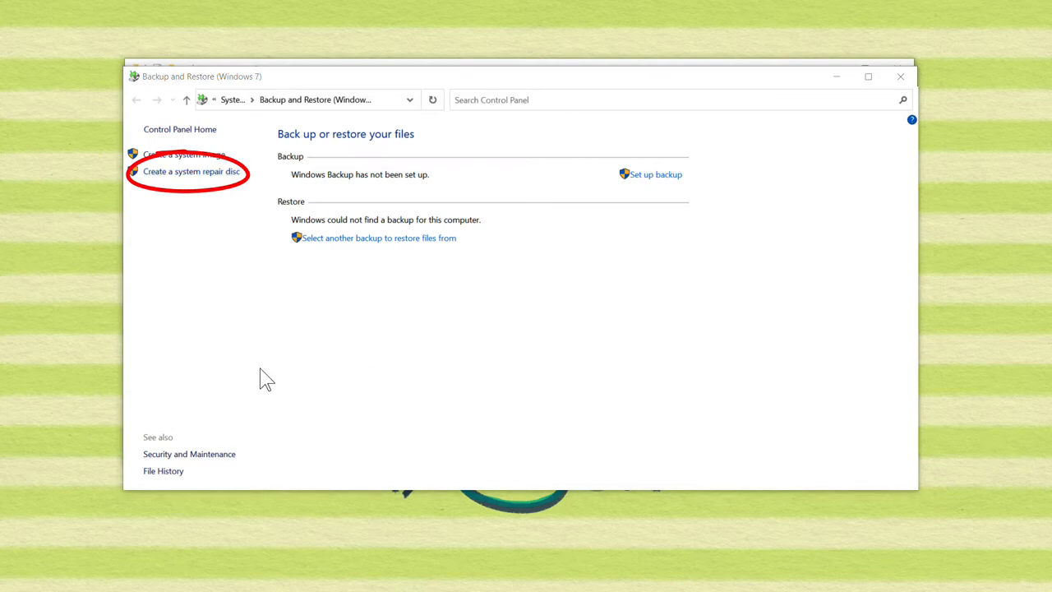
Start 'Create a system repair disc' with DVD RW Drive (F:) as the target.
click(192, 173)
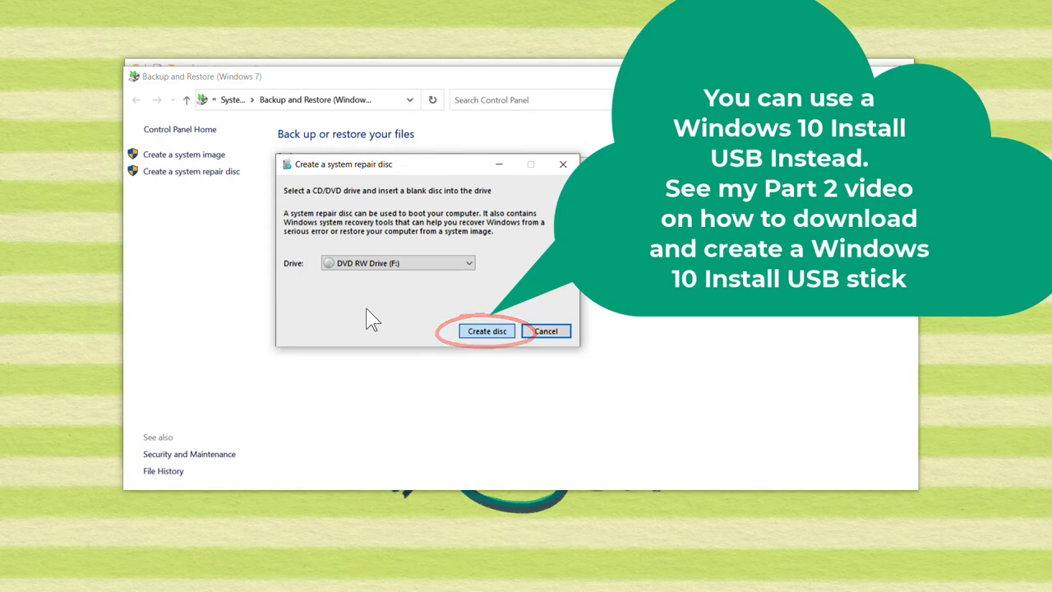
Burn the repair disc to DVD, producing the label 'Repair disc Windows 10 64-bit'.
click(487, 330)
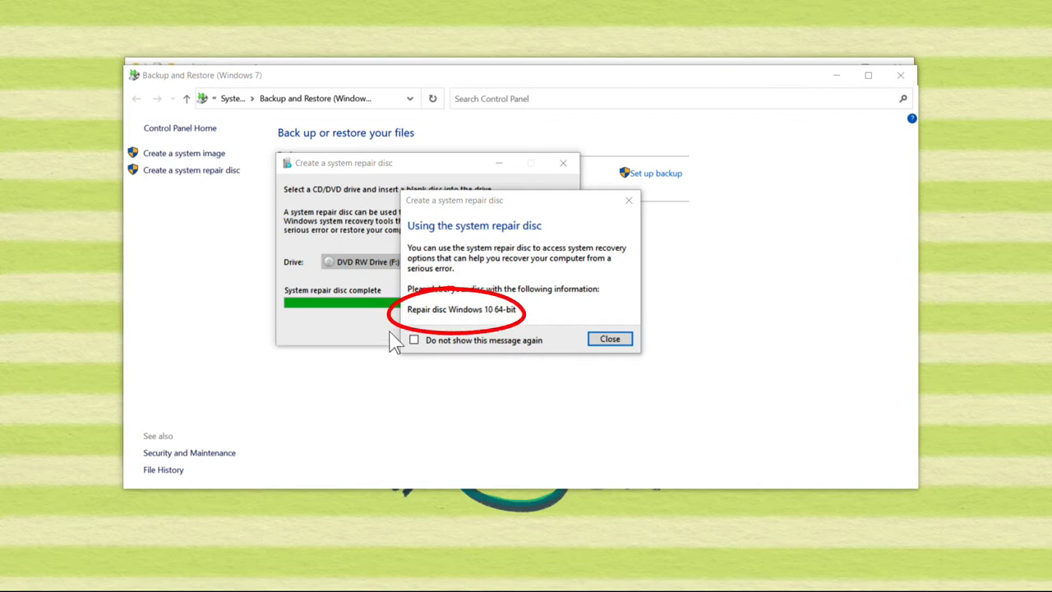
mouse_move(421, 340)
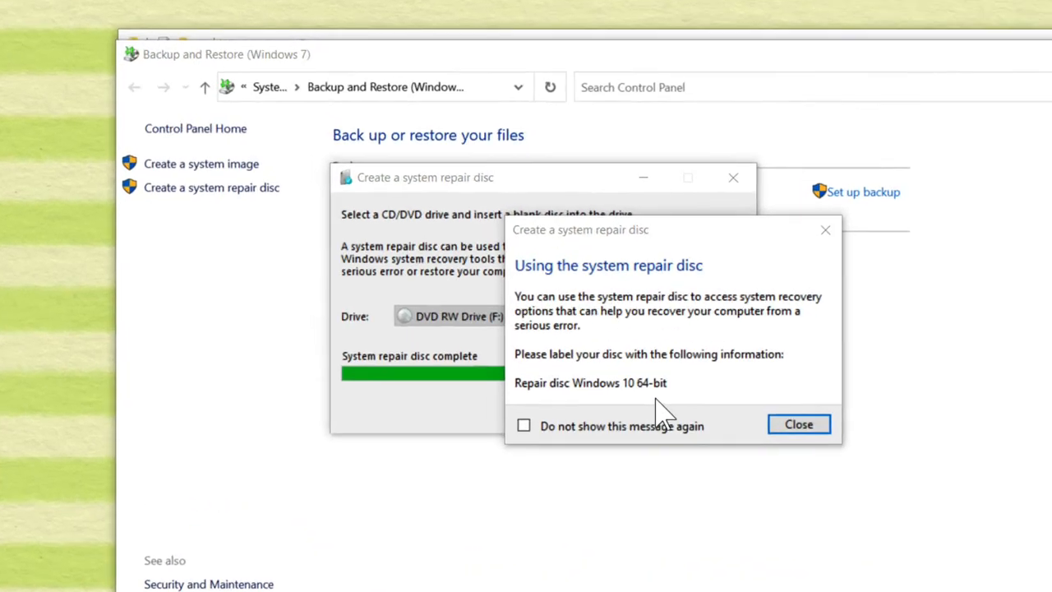
Dismiss the disc labelling message and close the completed repair disc dialog with OK.
click(798, 424)
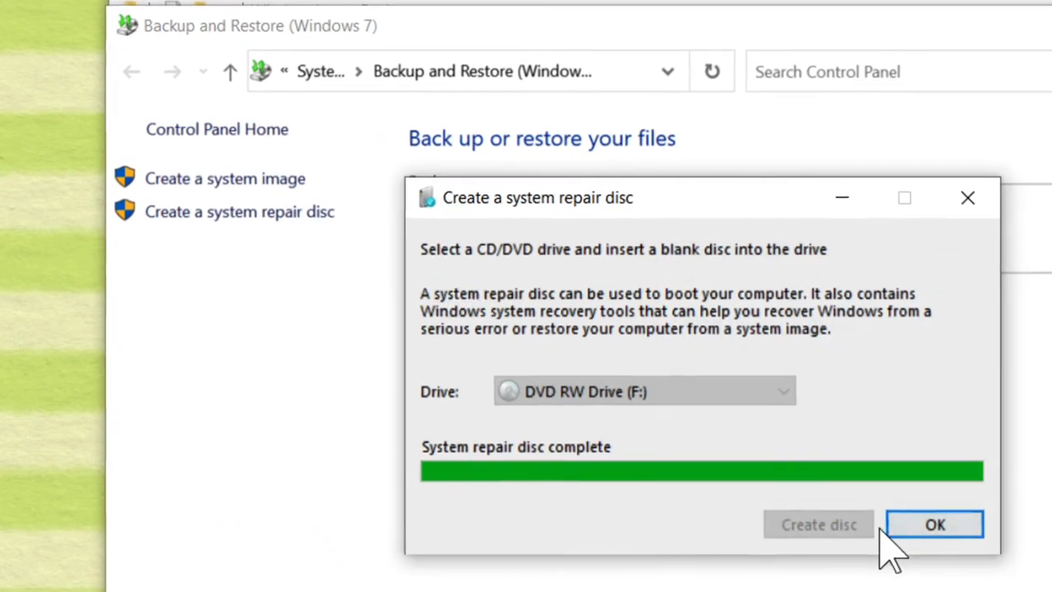
click(937, 524)
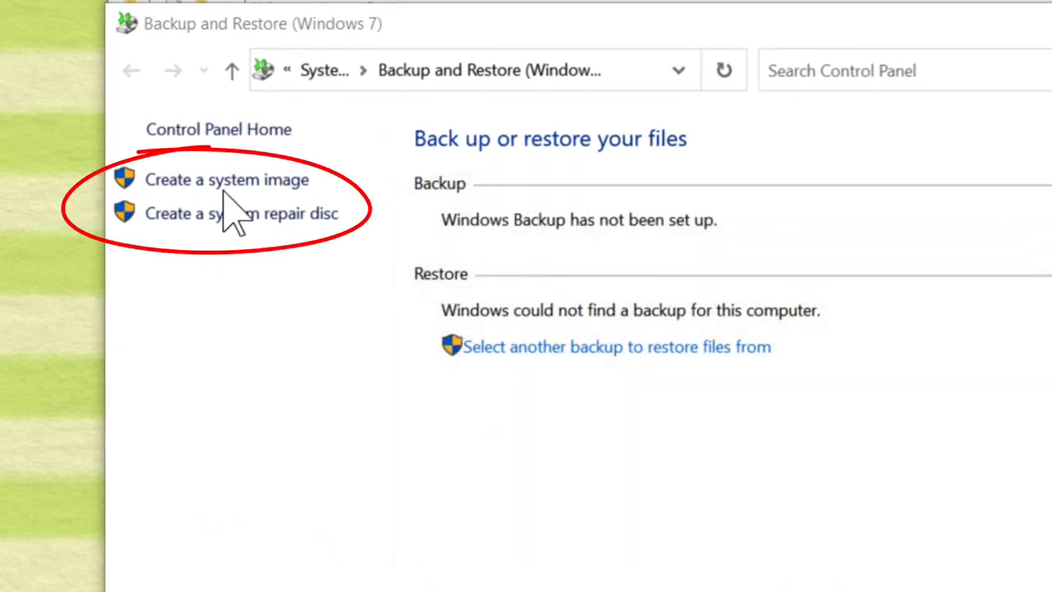
mouse_move(208, 222)
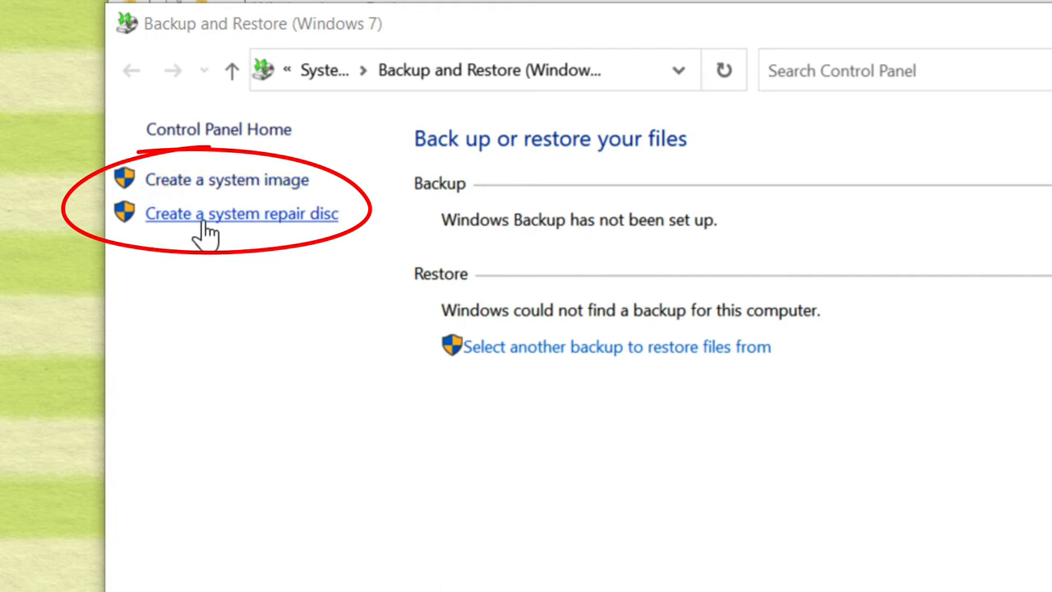